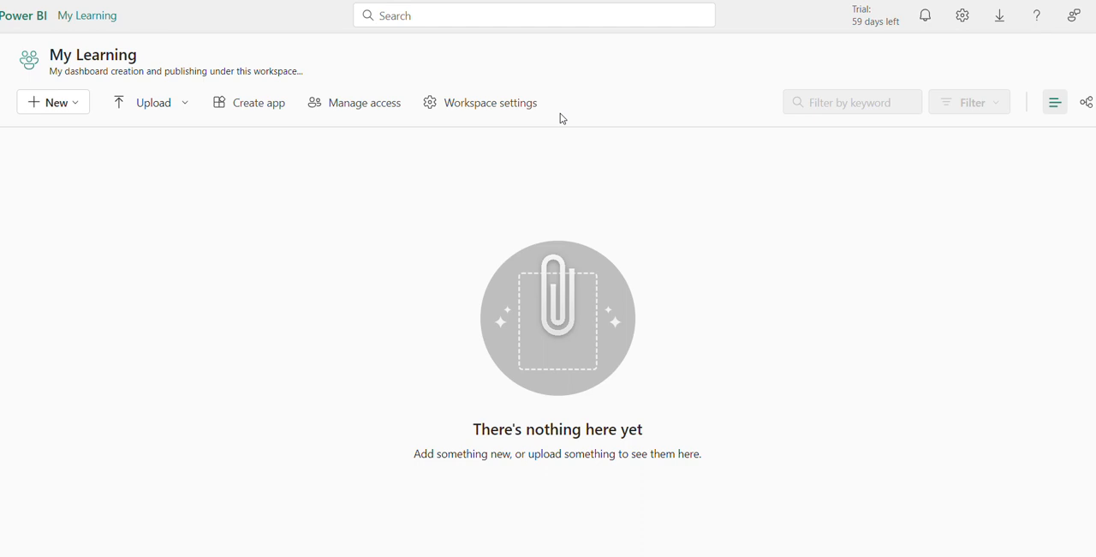
{"action": "mouse_move", "coordinate": [801, 88]}
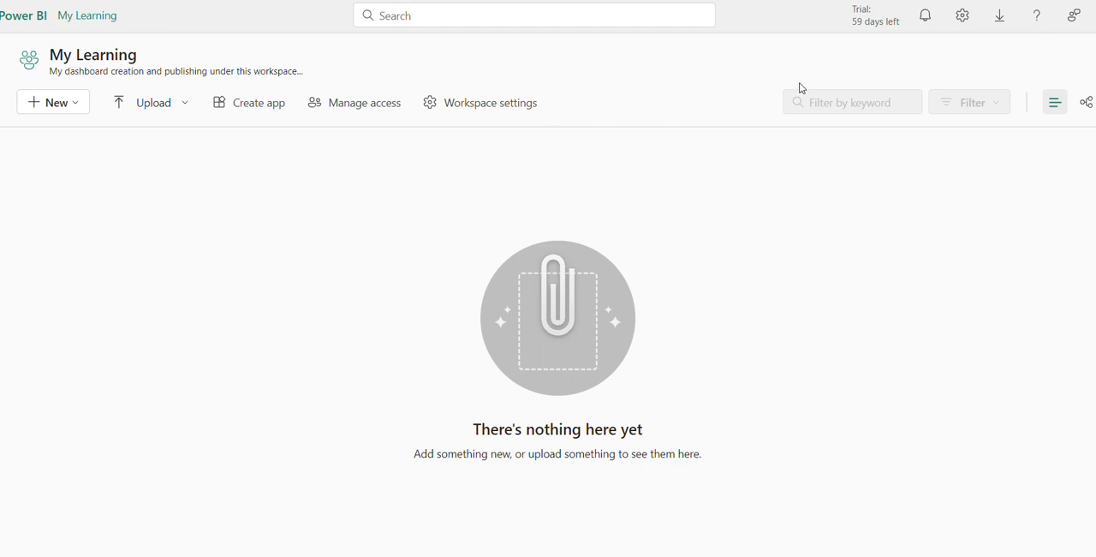
- Go to Manage connections and gateways through the Settings gear menu
{"action": "left_click", "coordinate": [961, 16]}
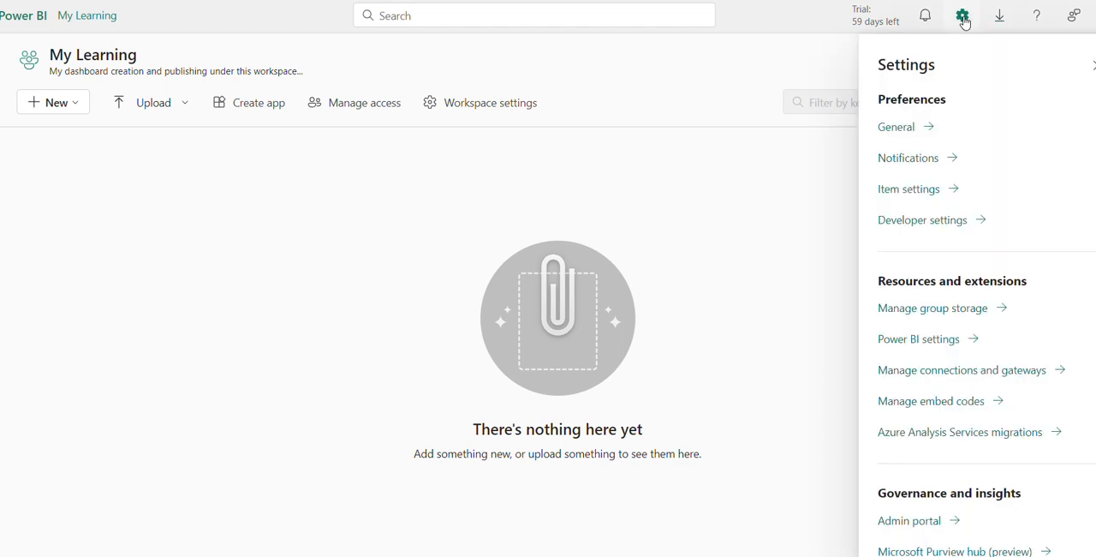
{"action": "mouse_move", "coordinate": [960, 369]}
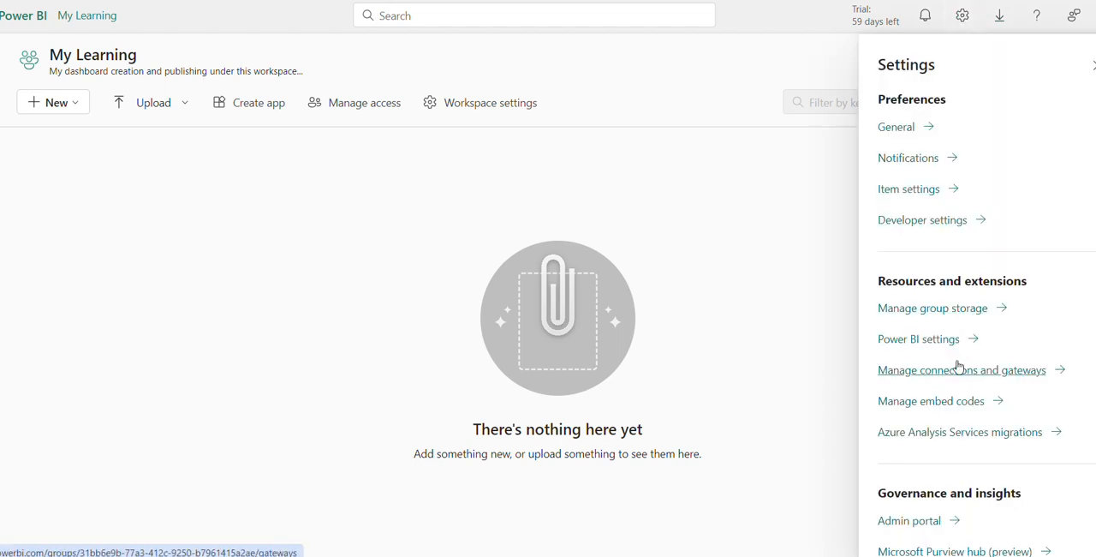
{"action": "left_click", "coordinate": [961, 369]}
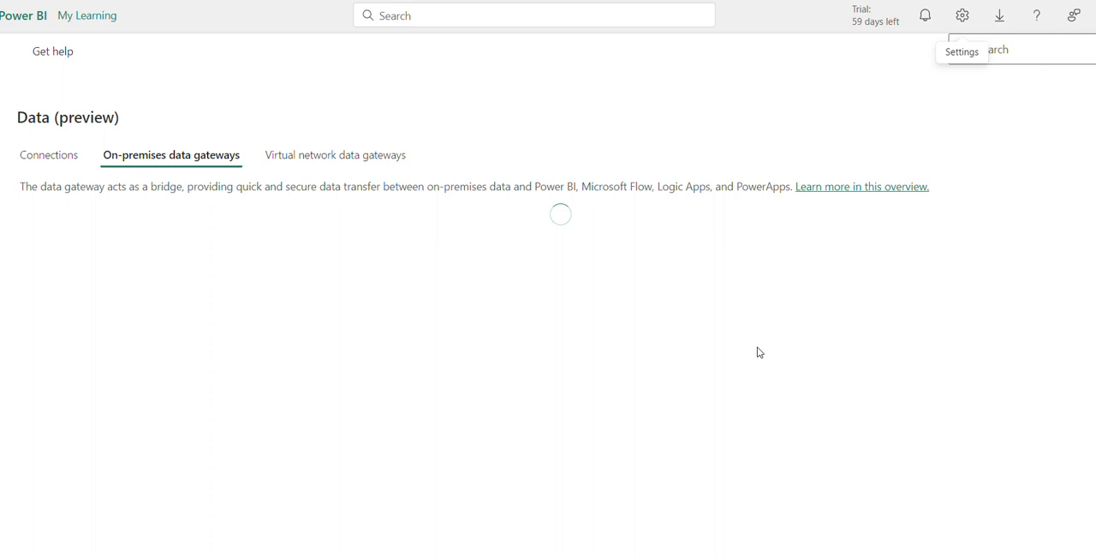
- Select the 'learning' gateway under On-premises data gateways and check its status (Offline)
{"action": "left_click", "coordinate": [50, 155]}
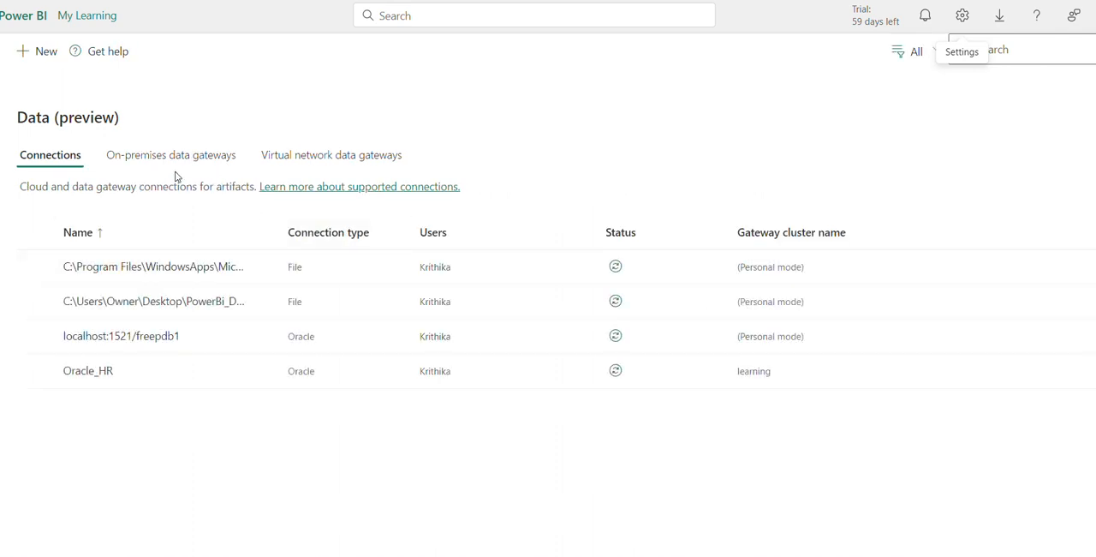
{"action": "left_click", "coordinate": [170, 155]}
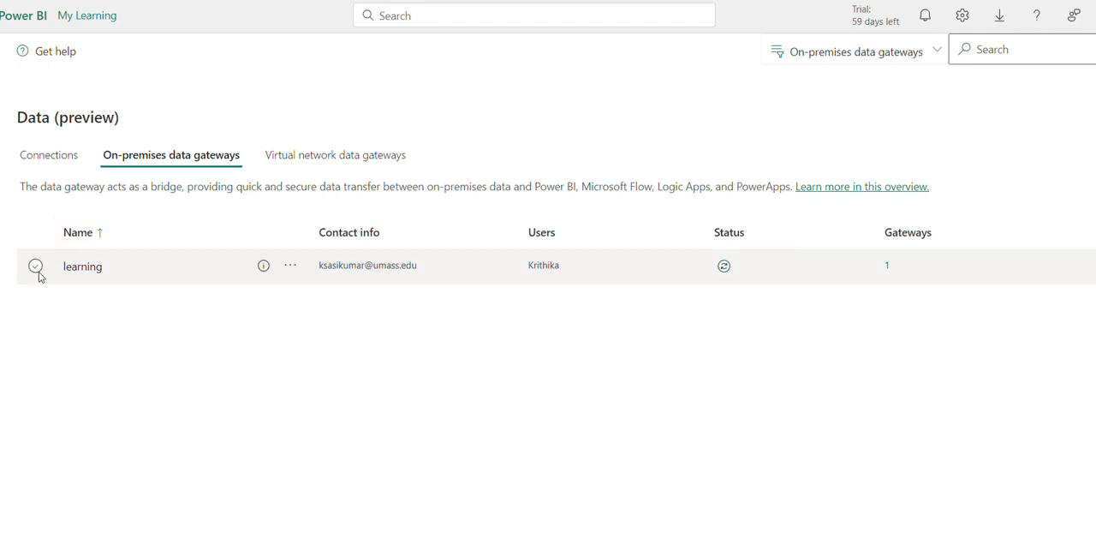
{"action": "left_click", "coordinate": [35, 265]}
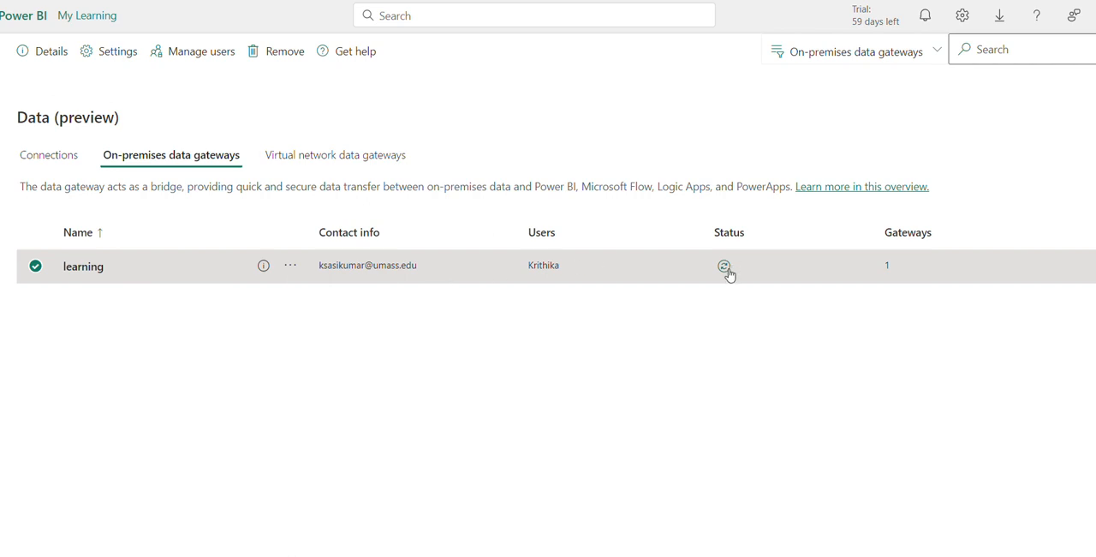
{"action": "left_click", "coordinate": [724, 265]}
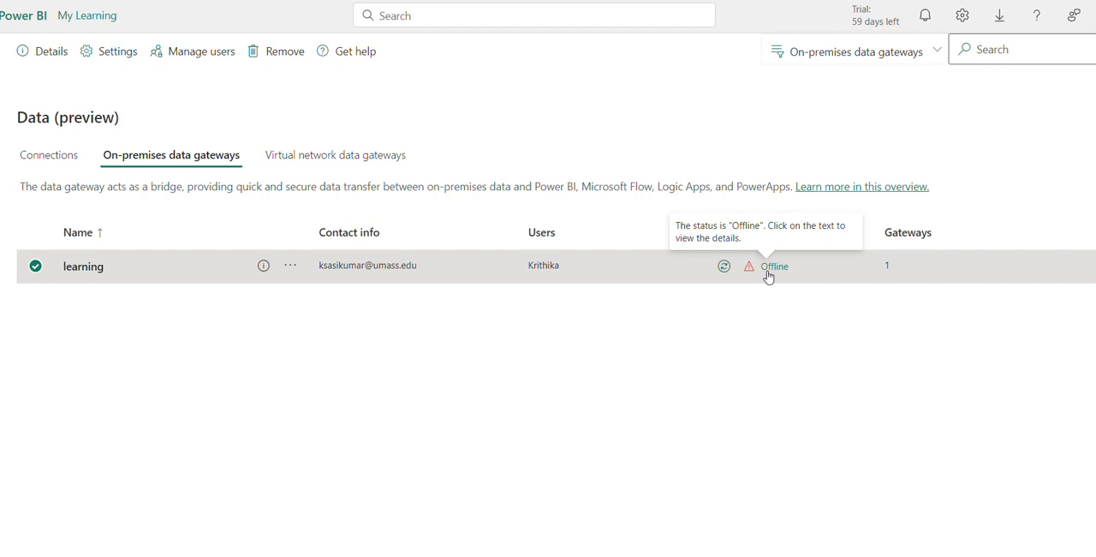
{"action": "mouse_move", "coordinate": [767, 314]}
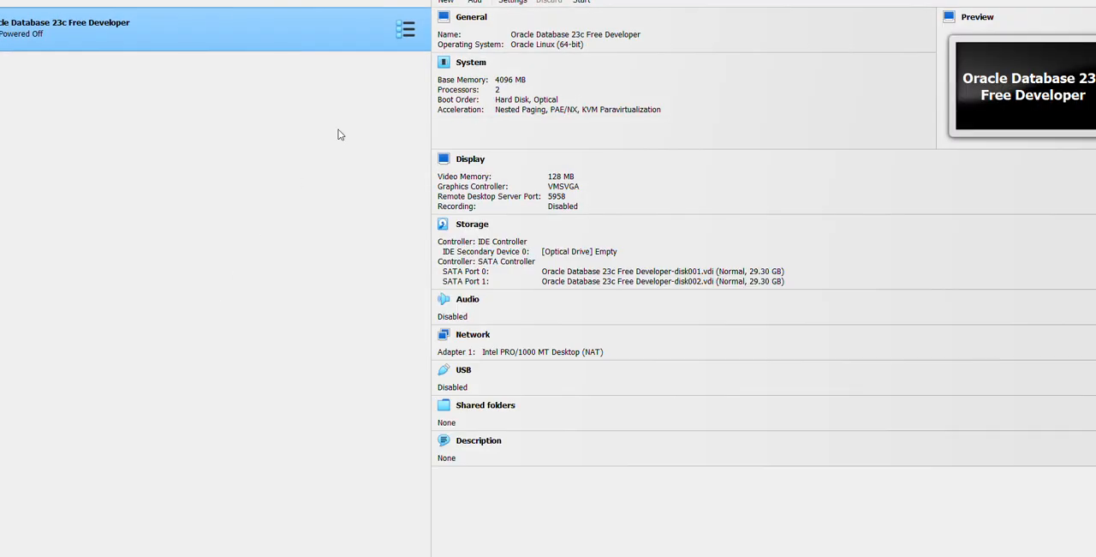
{"action": "mouse_move", "coordinate": [385, 59]}
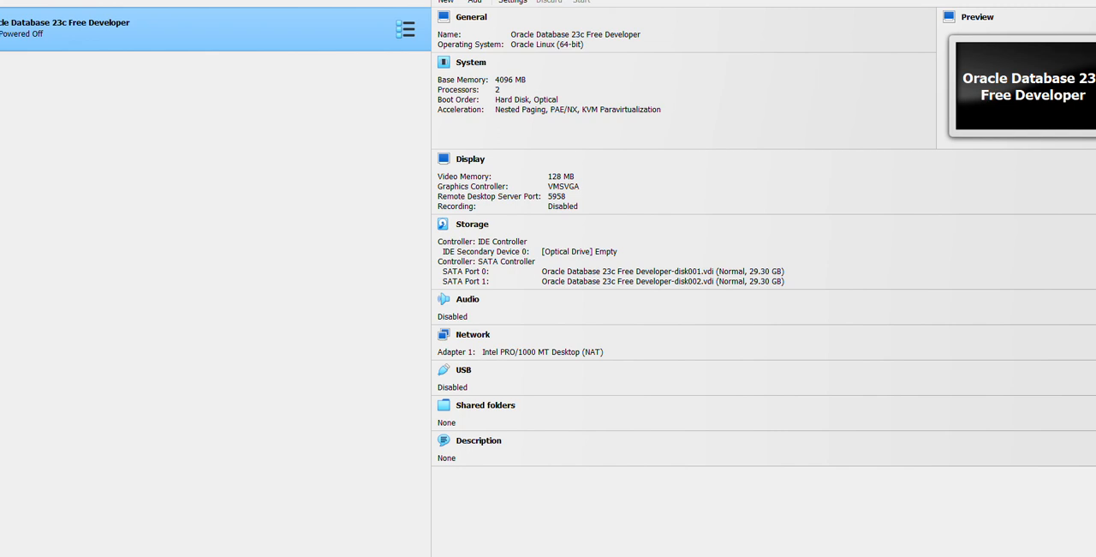
- Start the Oracle Database 23c Free Developer VM
{"action": "left_click", "coordinate": [581, 2]}
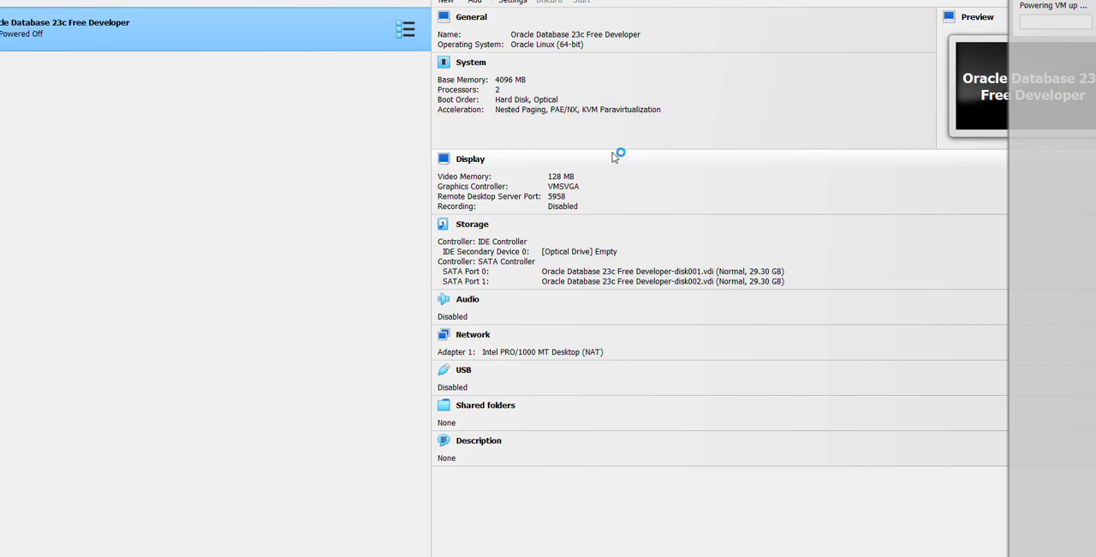
{"action": "mouse_move", "coordinate": [613, 157]}
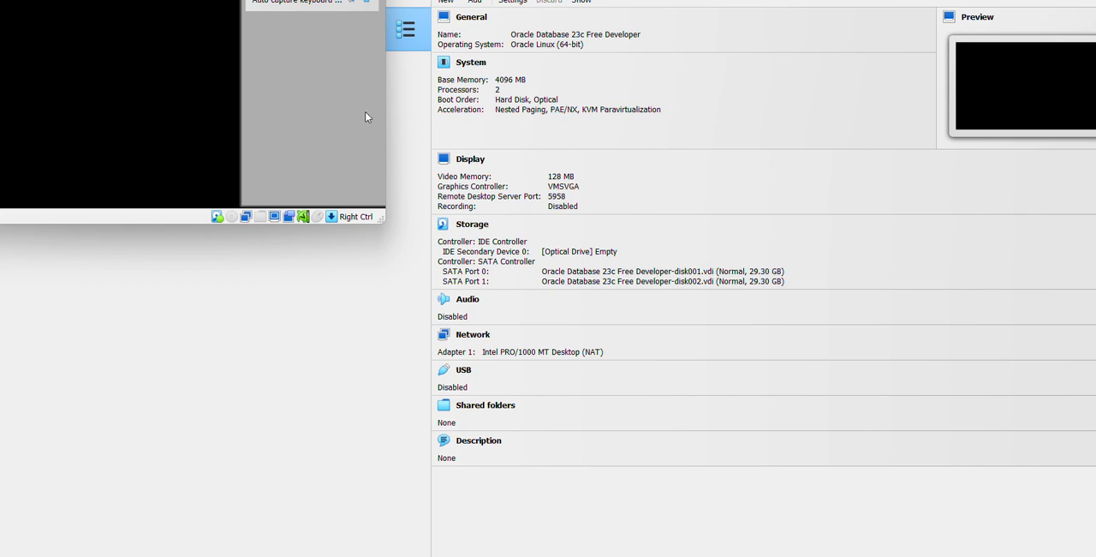
{"action": "mouse_move", "coordinate": [349, 112]}
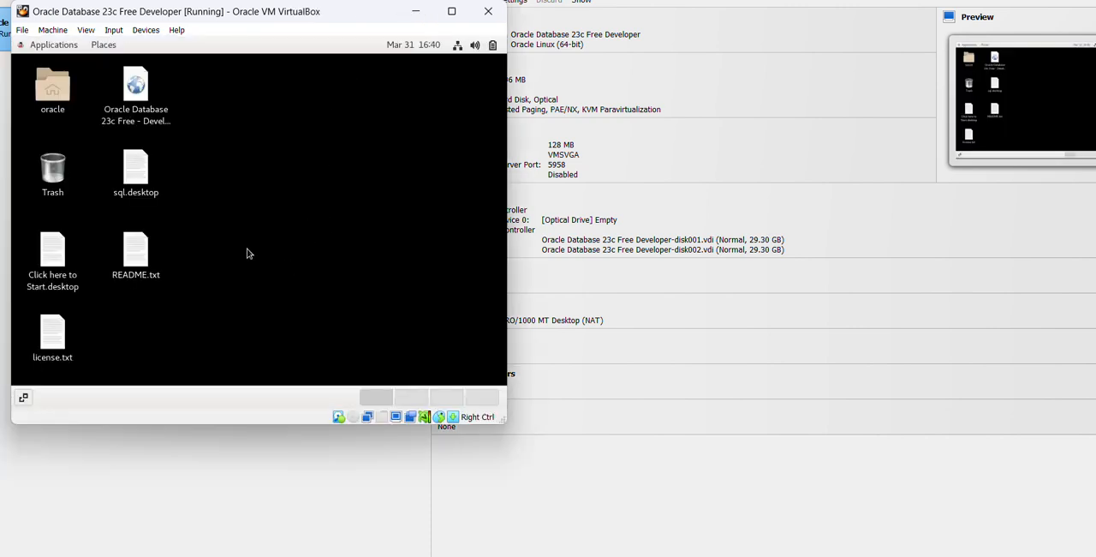
{"action": "mouse_move", "coordinate": [360, 154]}
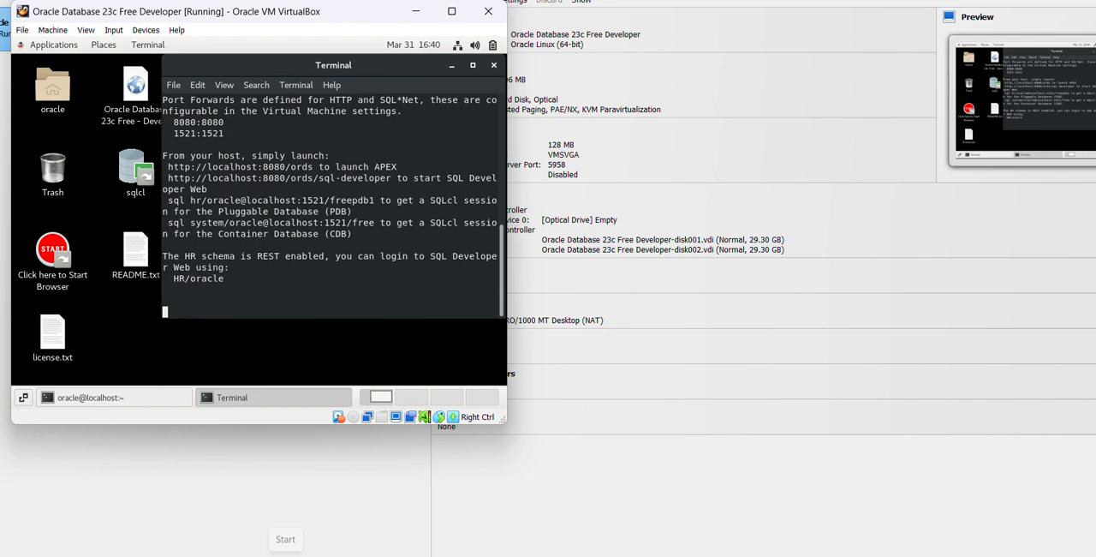
- Open the Windows Start menu once the VM terminal shows its connection details
{"action": "left_click", "coordinate": [285, 539]}
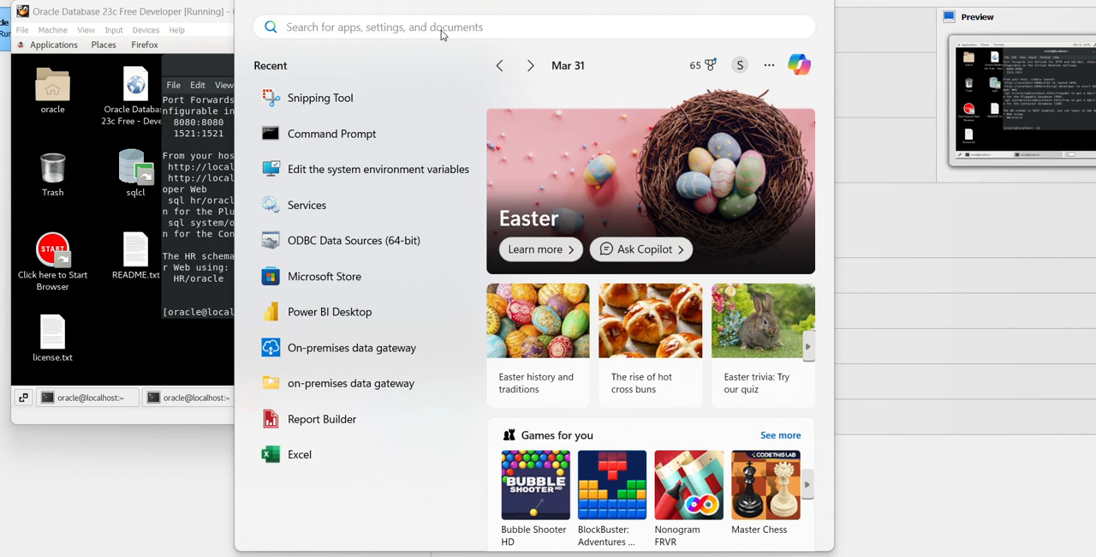
- Search the Start menu for the gateway app
{"action": "type", "text": "gate"}
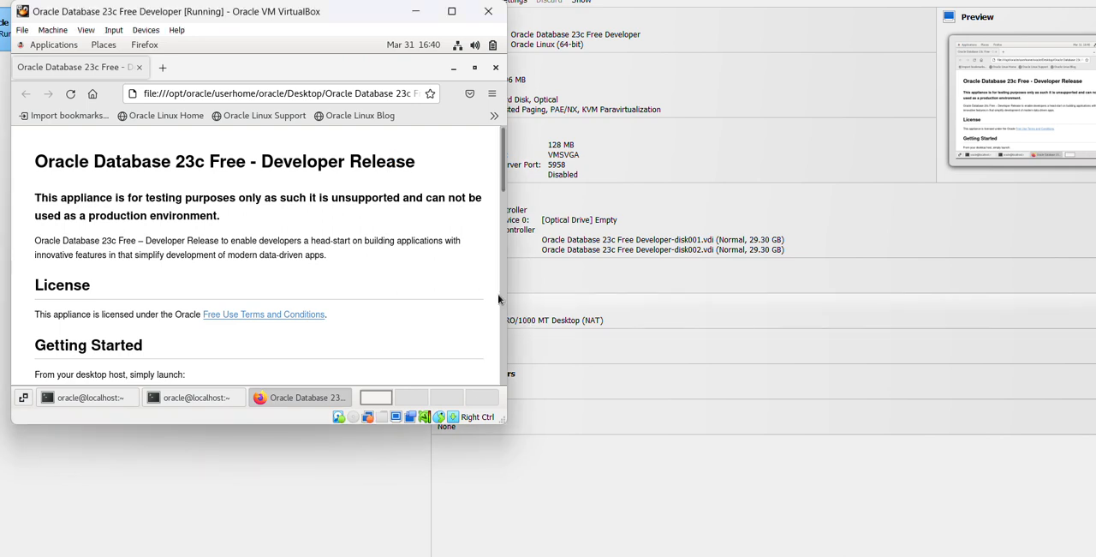
{"action": "mouse_move", "coordinate": [462, 306]}
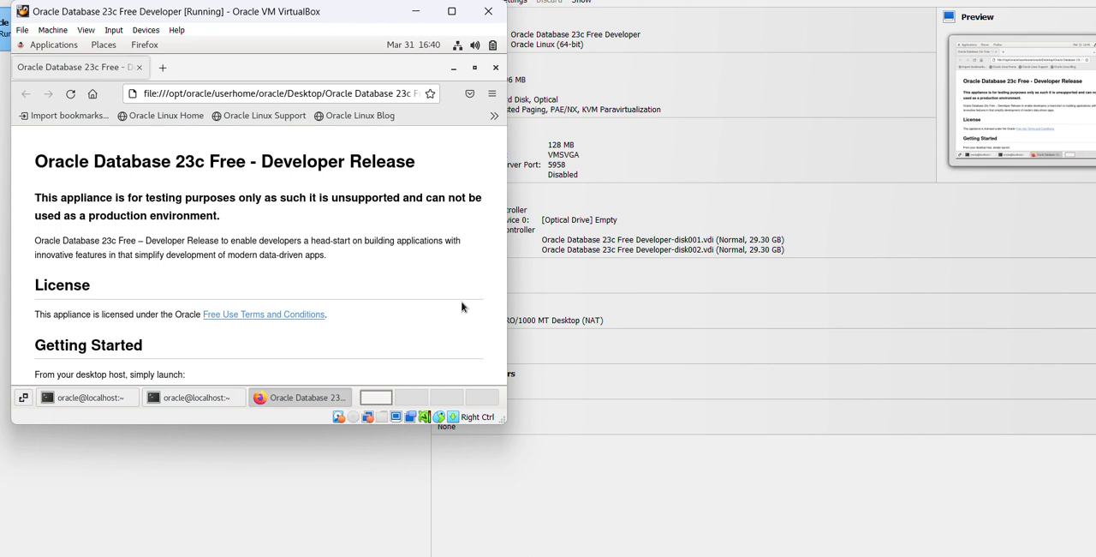
{"action": "mouse_move", "coordinate": [428, 301]}
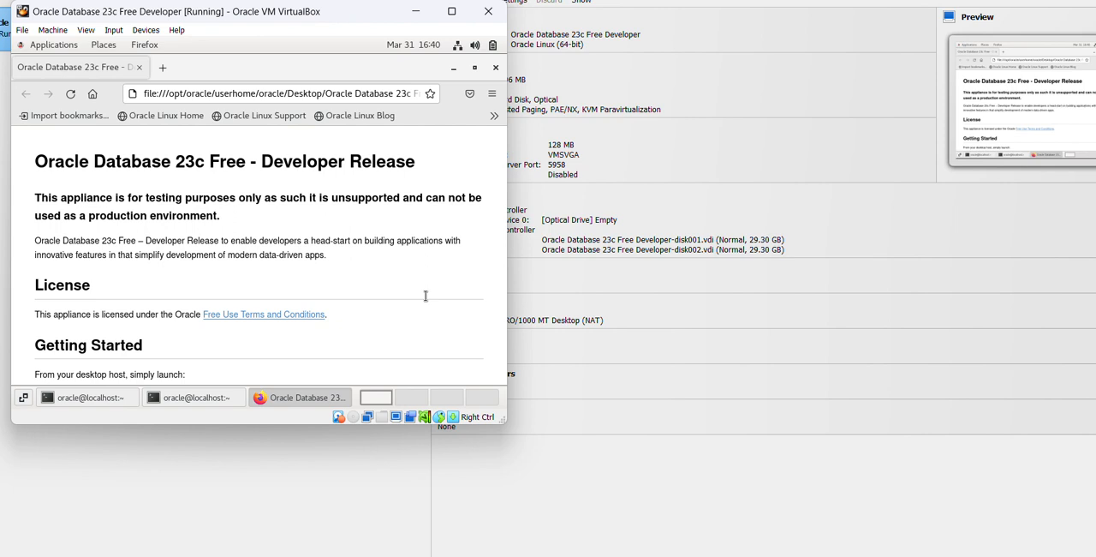
{"action": "mouse_move", "coordinate": [419, 319]}
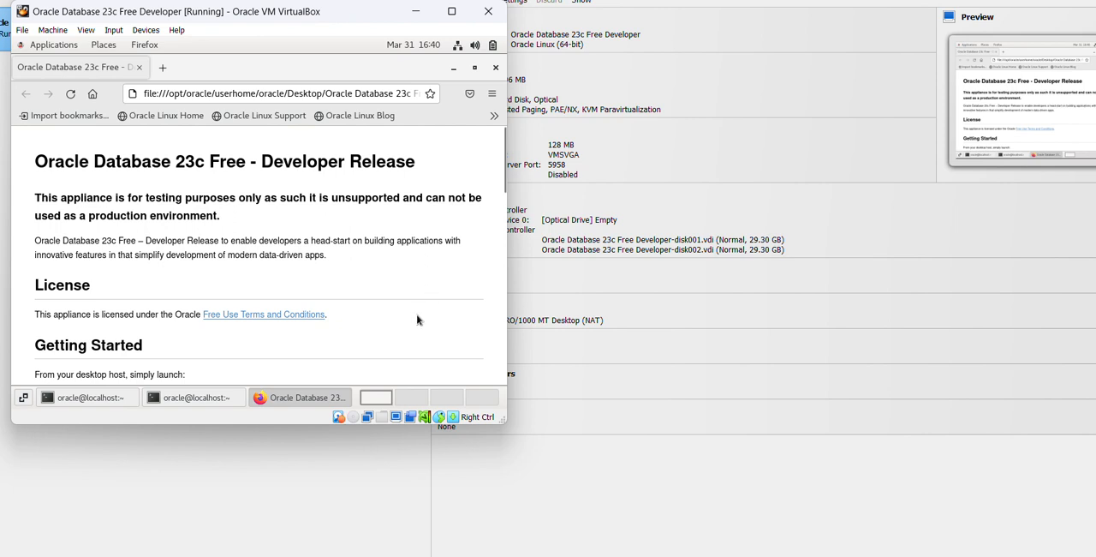
{"action": "mouse_move", "coordinate": [442, 386]}
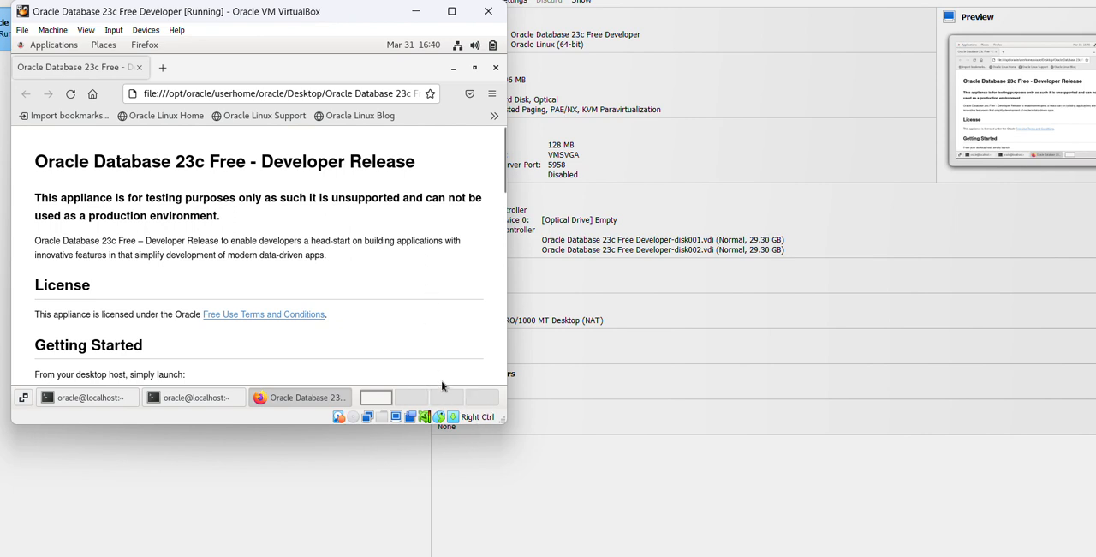
{"action": "mouse_move", "coordinate": [423, 343]}
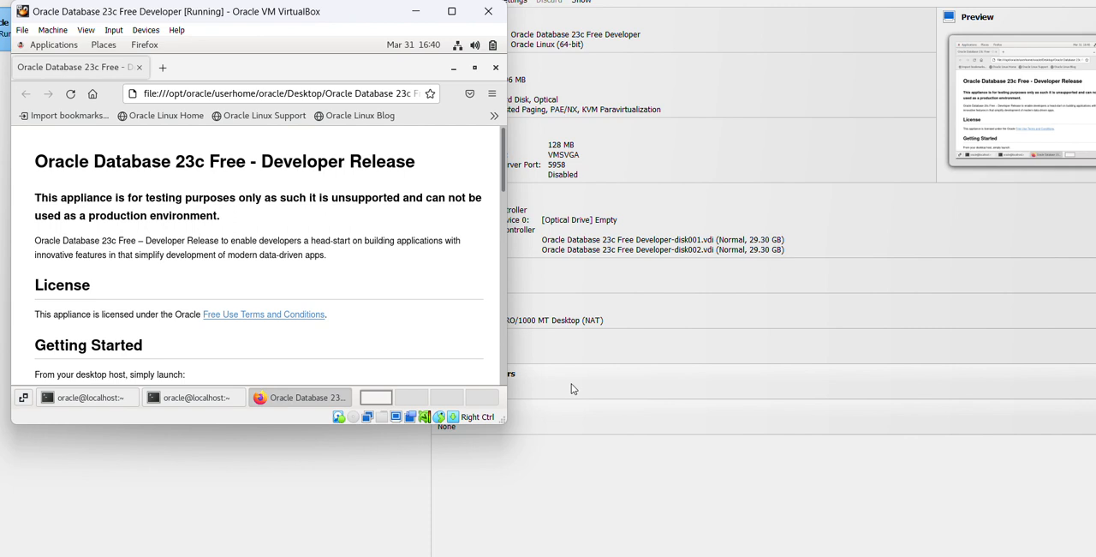
{"action": "mouse_move", "coordinate": [454, 321]}
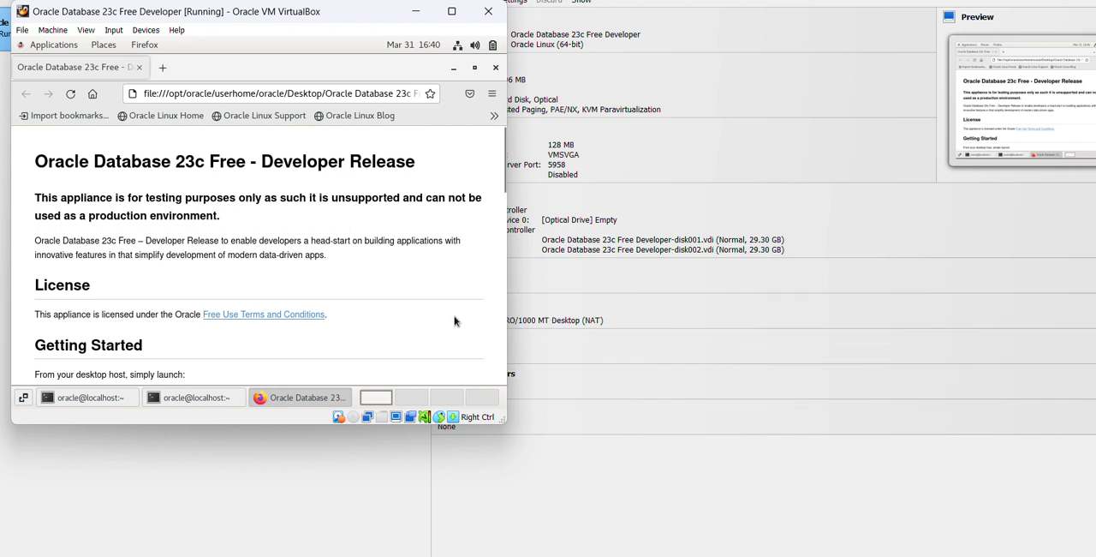
{"action": "mouse_move", "coordinate": [434, 308]}
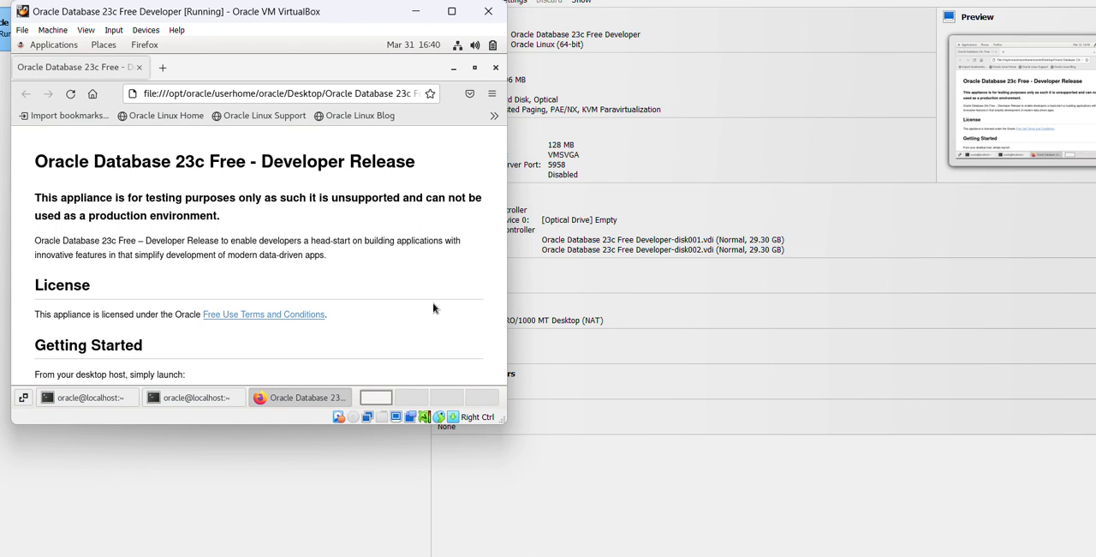
{"action": "mouse_move", "coordinate": [408, 289]}
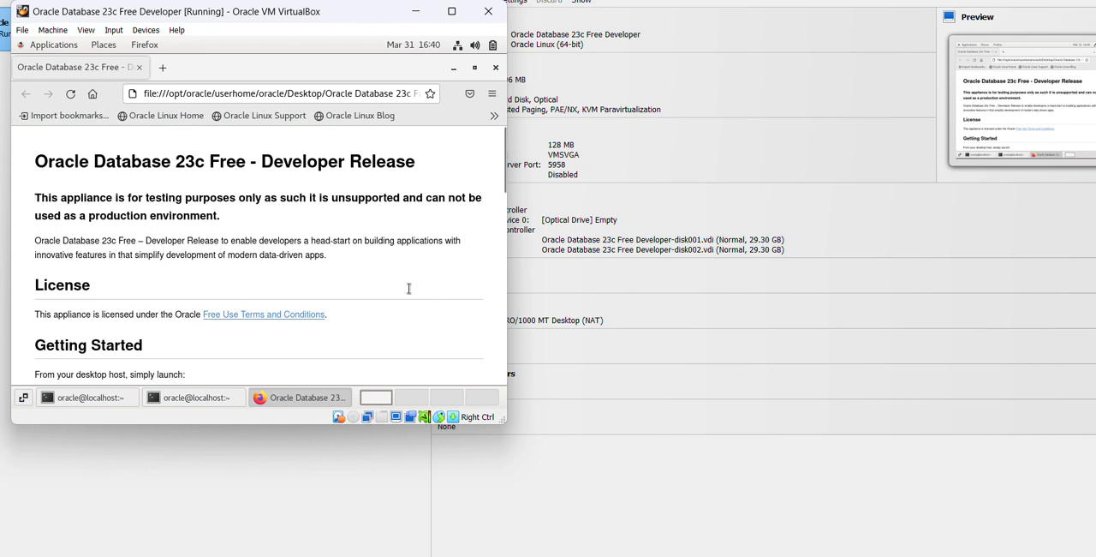
{"action": "mouse_move", "coordinate": [398, 284]}
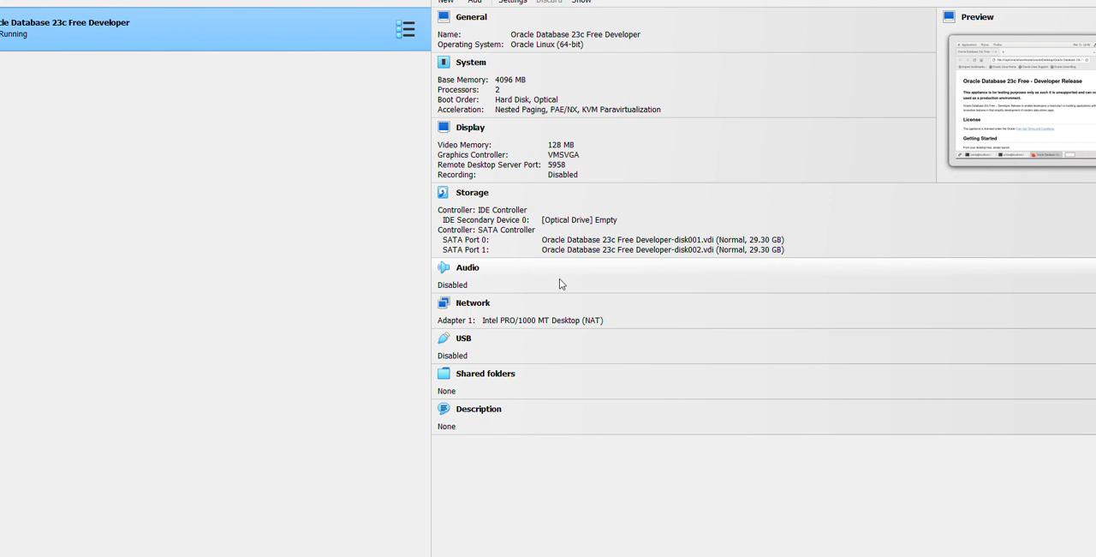
{"action": "mouse_move", "coordinate": [720, 514]}
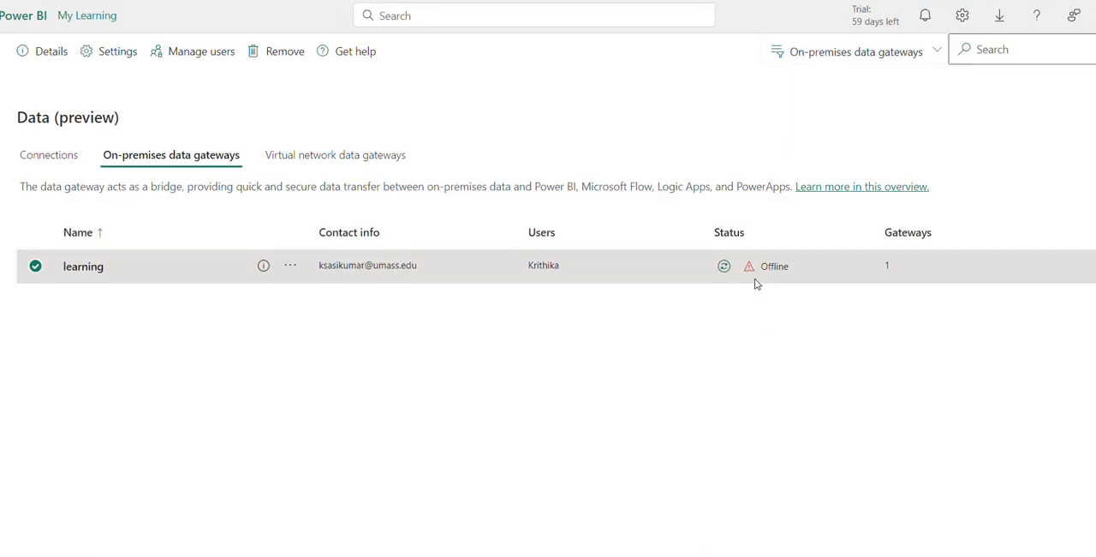
- Recheck the 'learning' gateway's status in Power BI, which still shows Offline
{"action": "left_click", "coordinate": [724, 266]}
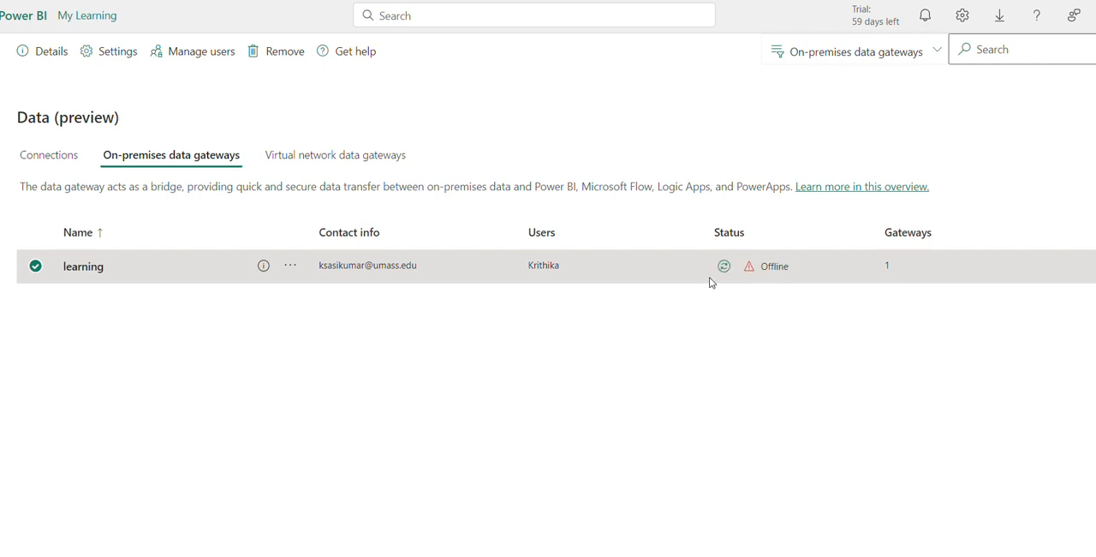
{"action": "mouse_move", "coordinate": [781, 412]}
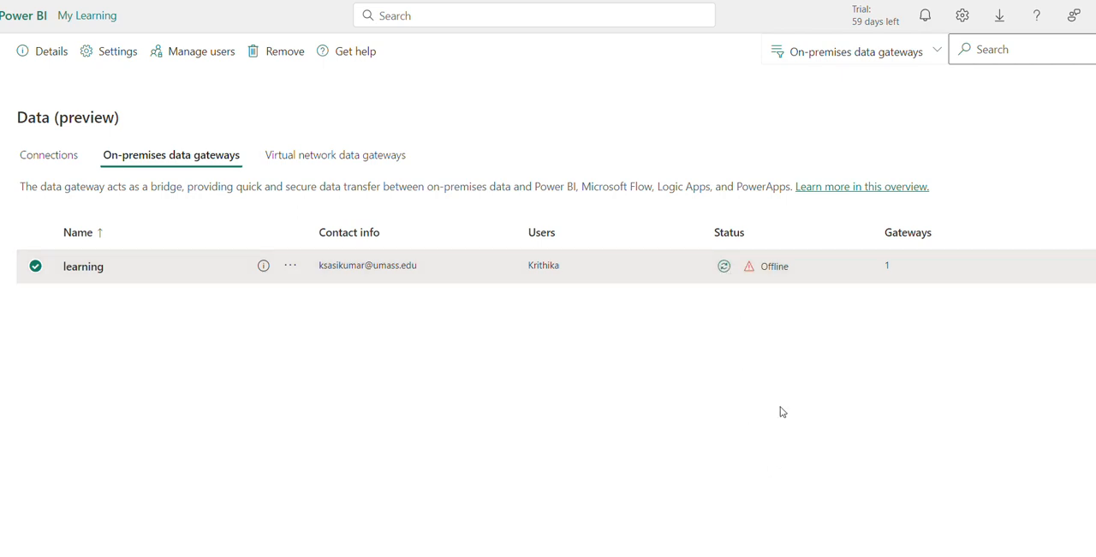
{"action": "mouse_move", "coordinate": [756, 392]}
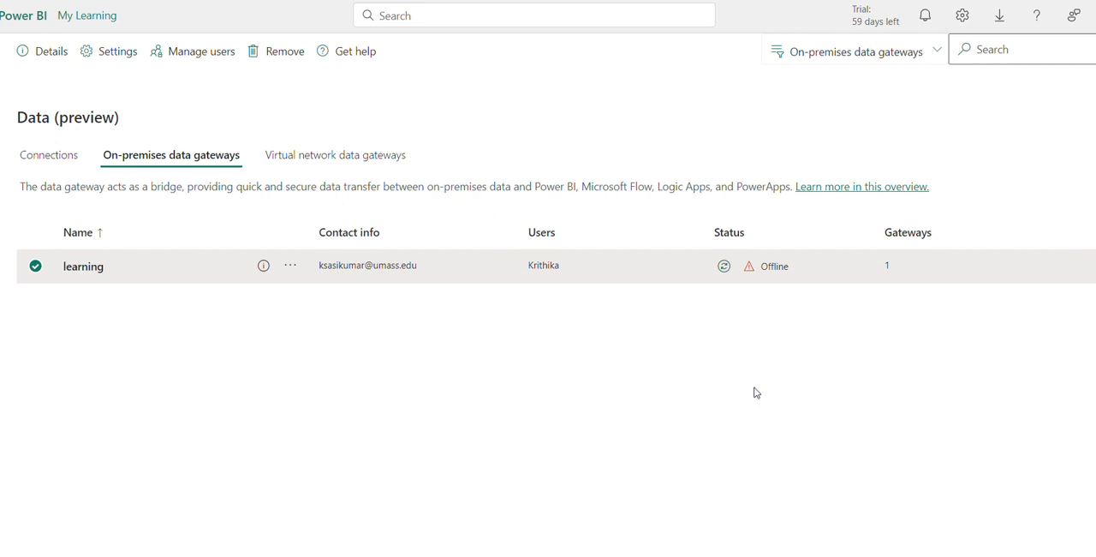
{"action": "mouse_move", "coordinate": [605, 243]}
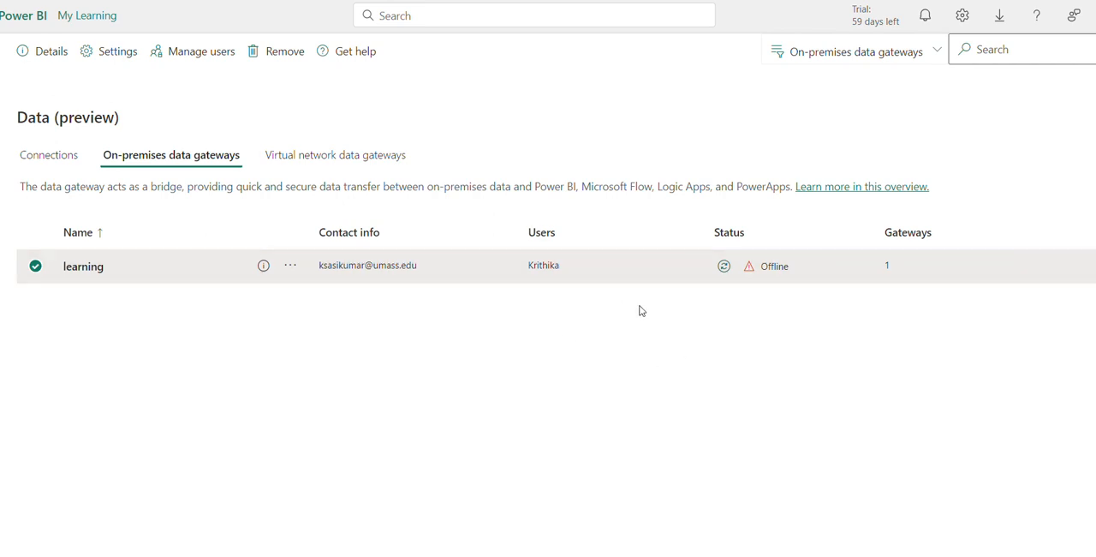
{"action": "mouse_move", "coordinate": [519, 369]}
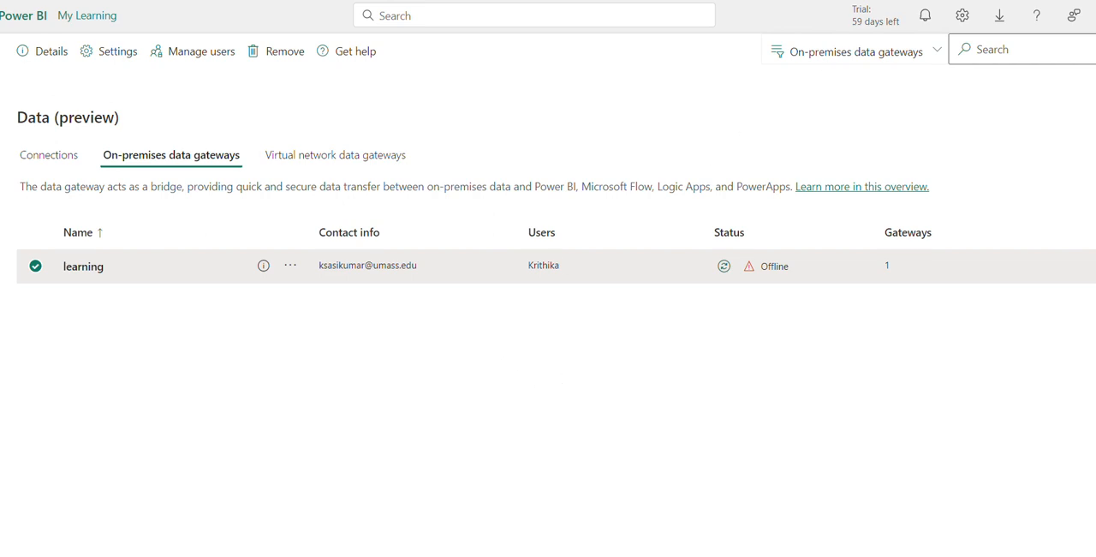
{"action": "mouse_move", "coordinate": [624, 307]}
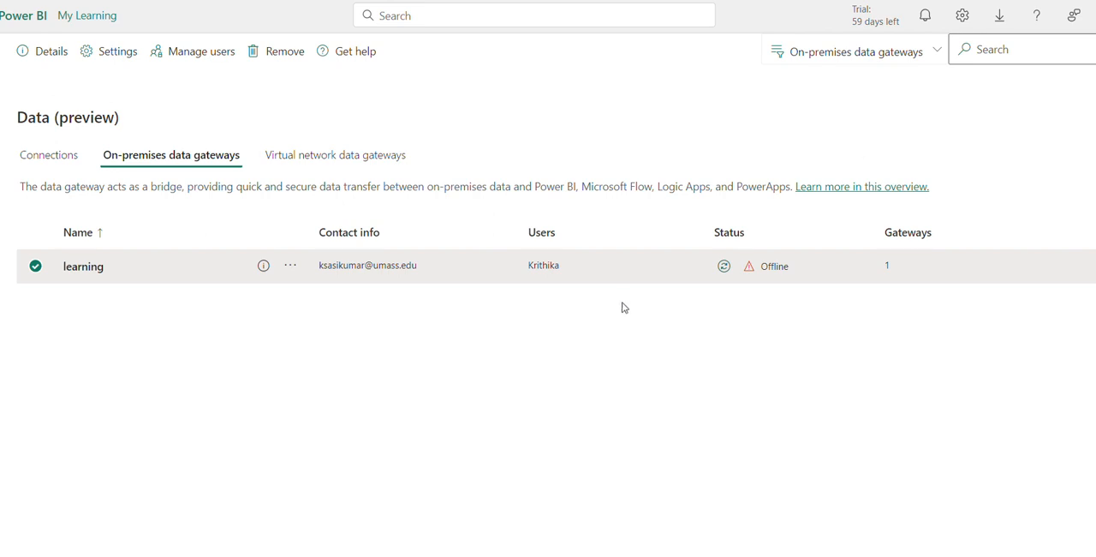
{"action": "mouse_move", "coordinate": [599, 478]}
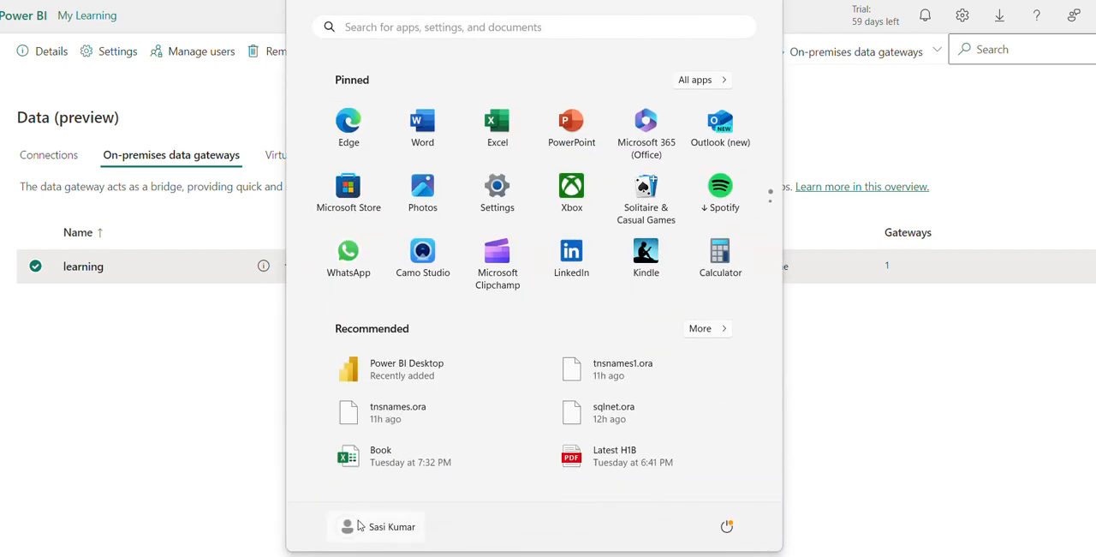
{"action": "mouse_move", "coordinate": [377, 526]}
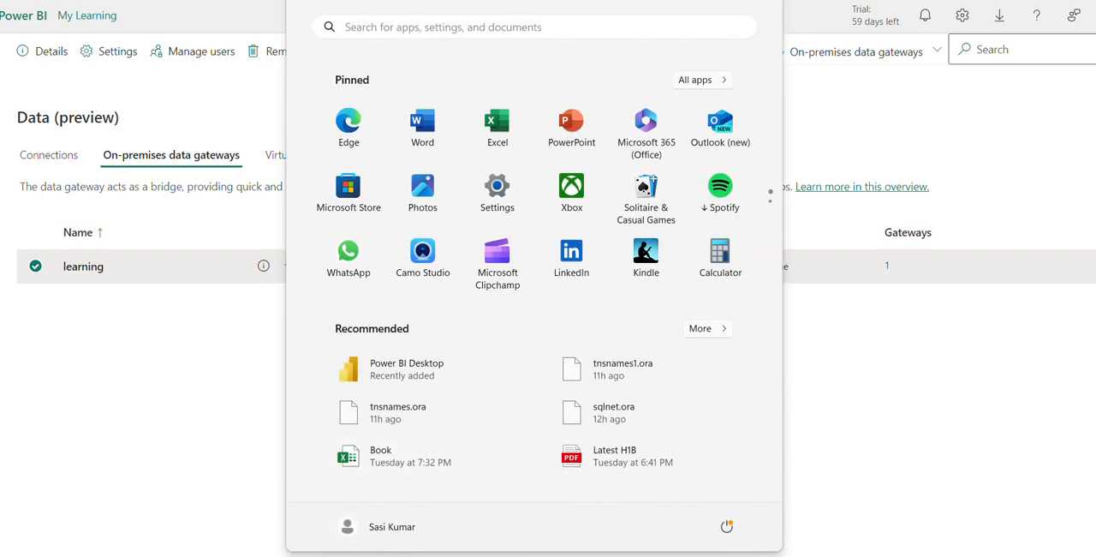
- Open cmd and connect with sqlplus hr@freepdb1, entering the password
{"action": "type", "text": "cm"}
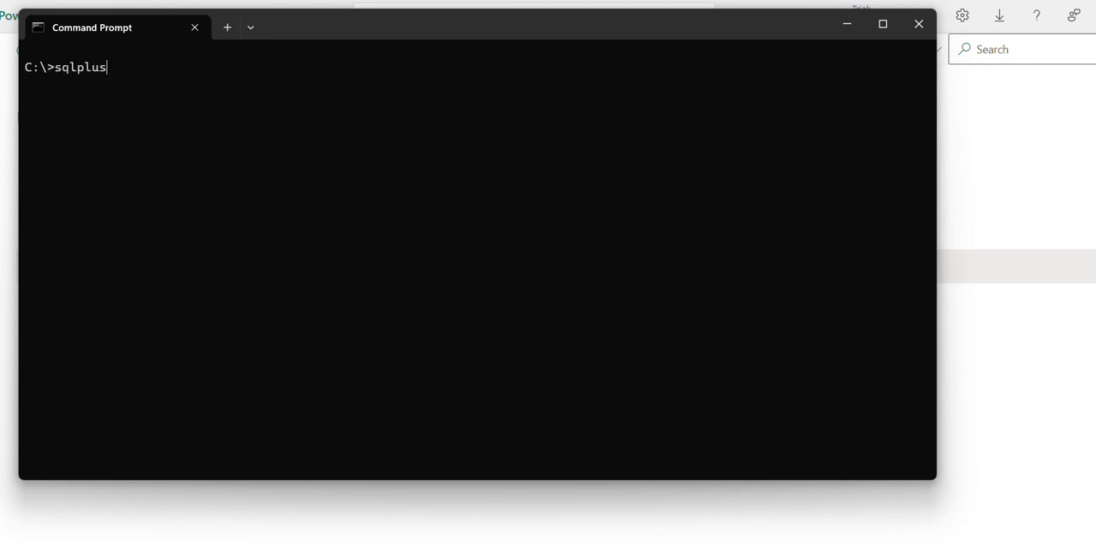
{"action": "type", "text": "hr@"}
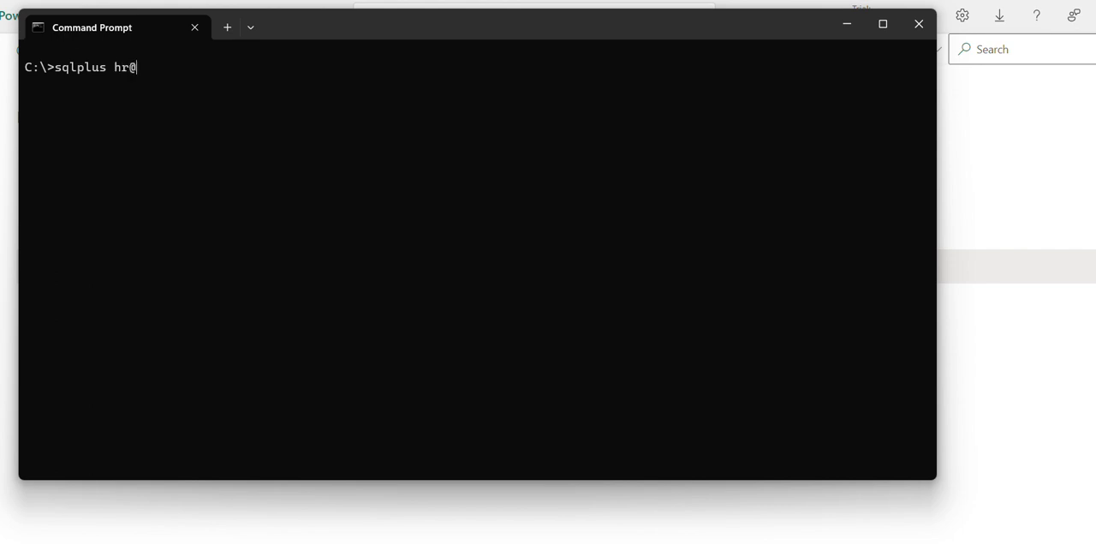
{"action": "type", "text": "freepdb1"}
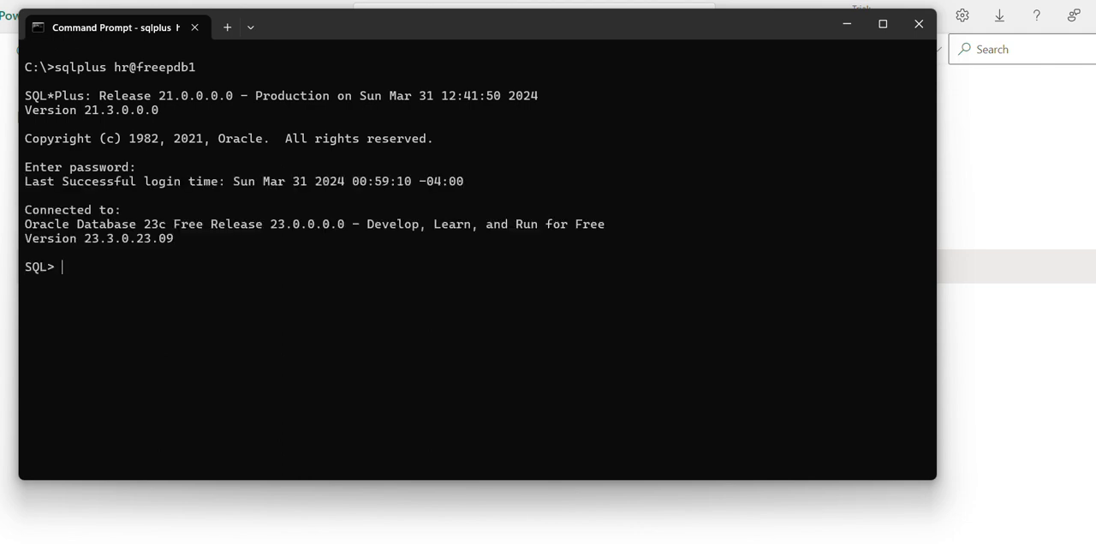
{"action": "type", "text": "e"}
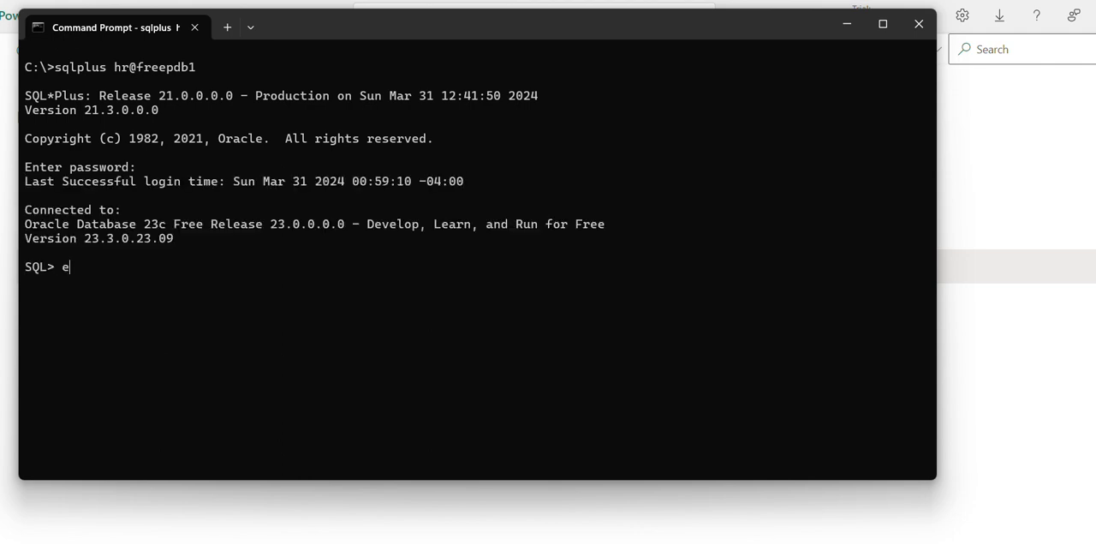
- Type the query 'select global_name from global_name'
{"action": "type", "text": "select glo"}
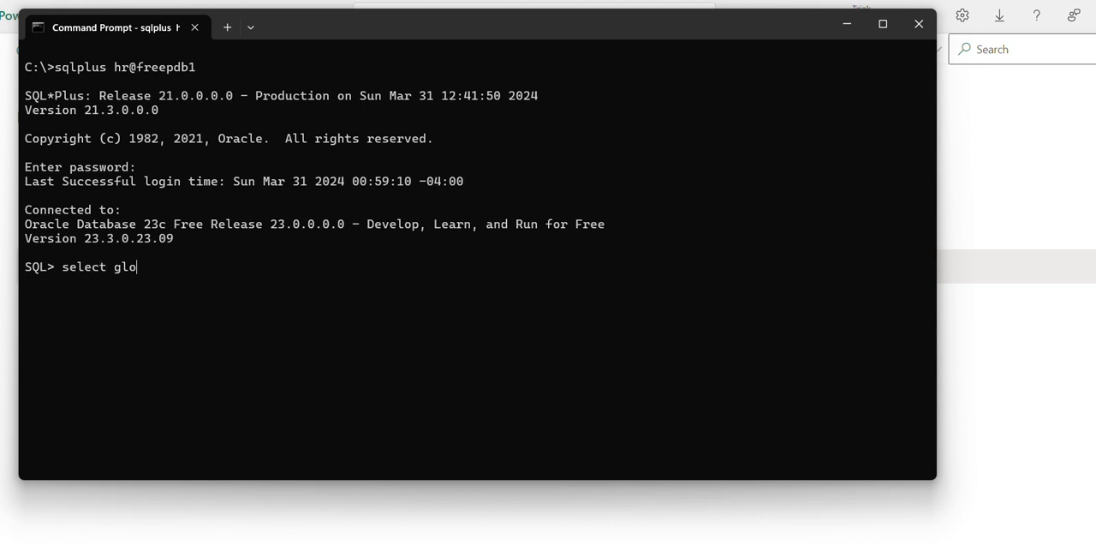
{"action": "type", "text": "bal_name"}
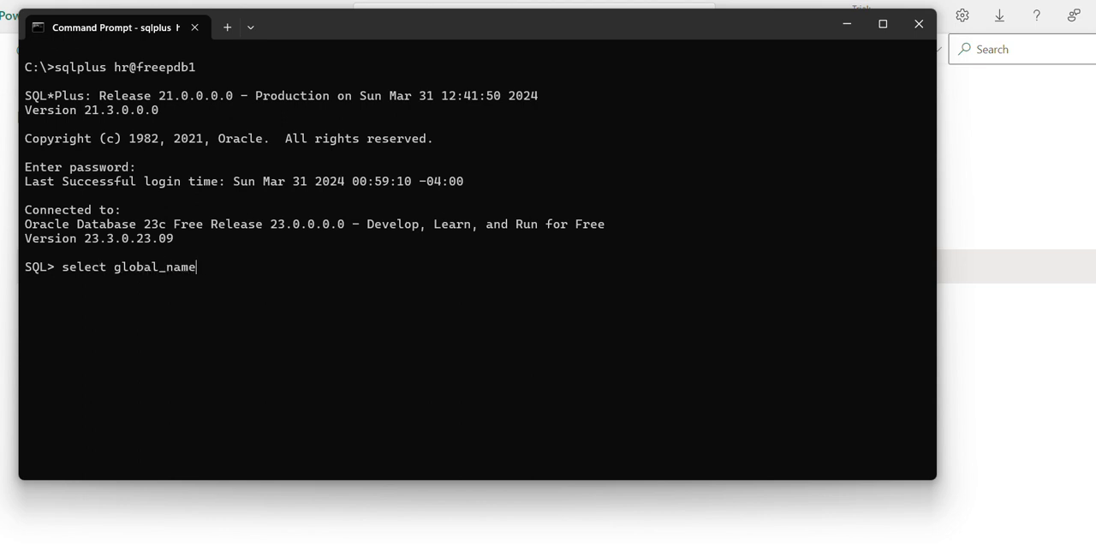
{"action": "type", "text": "from global_na"}
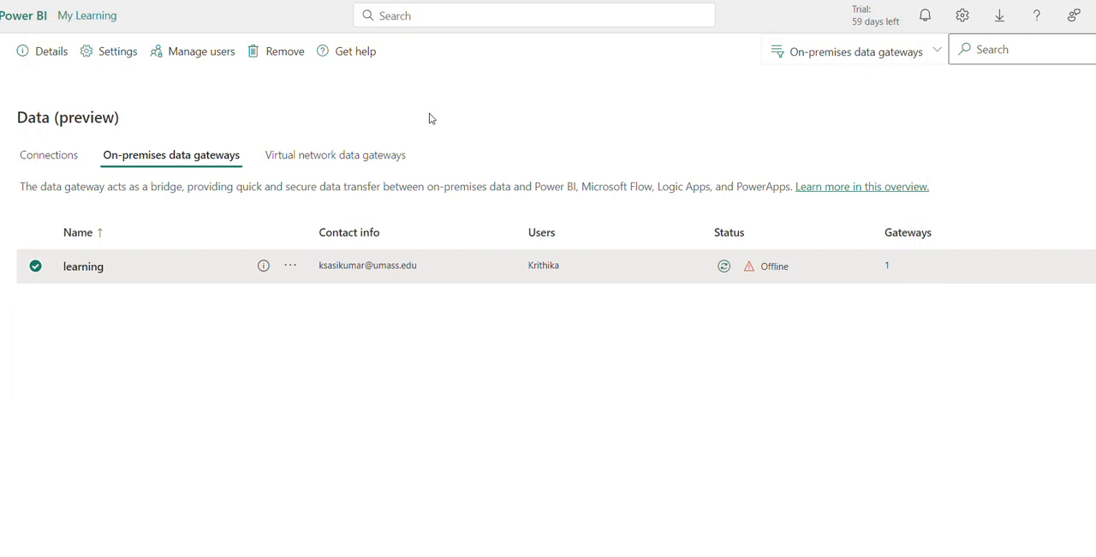
{"action": "mouse_move", "coordinate": [387, 421]}
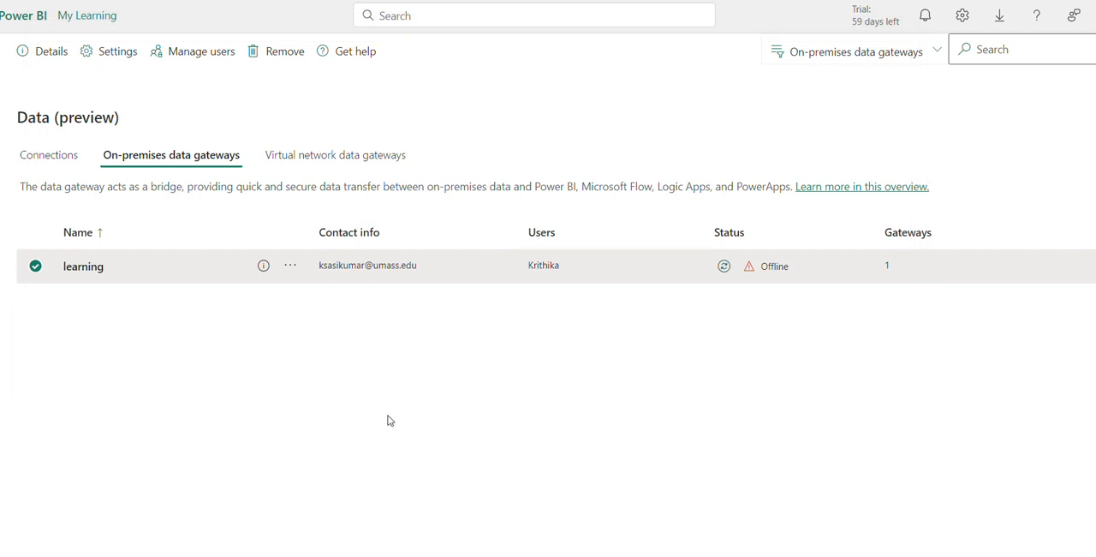
{"action": "mouse_move", "coordinate": [666, 422]}
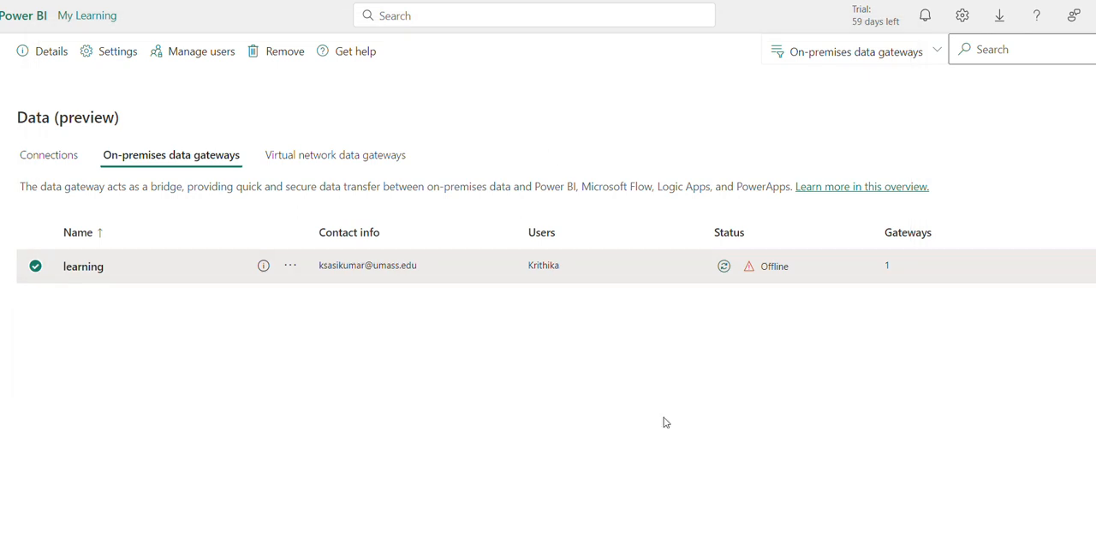
{"action": "mouse_move", "coordinate": [860, 279]}
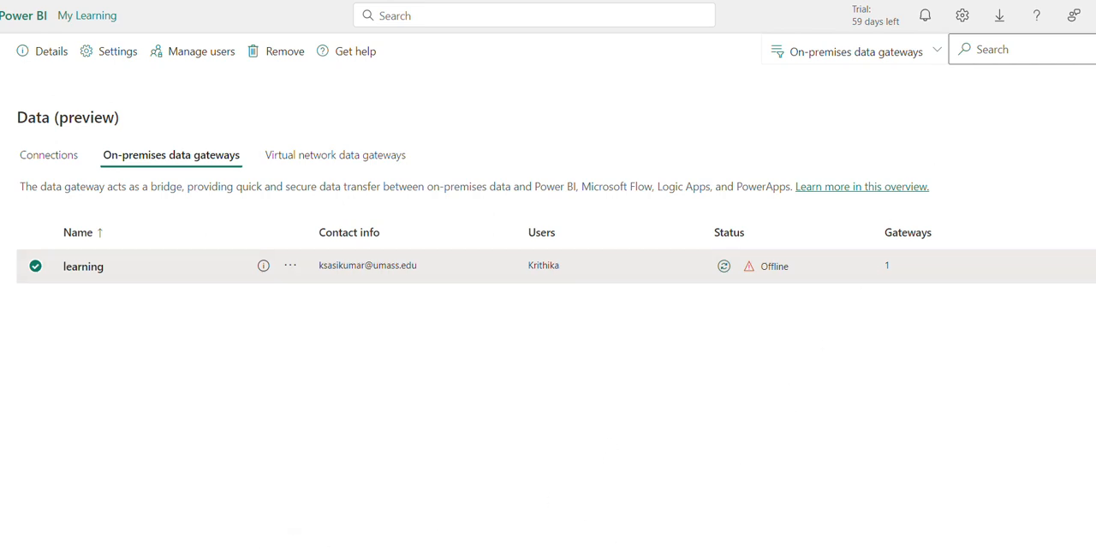
{"action": "mouse_move", "coordinate": [754, 460]}
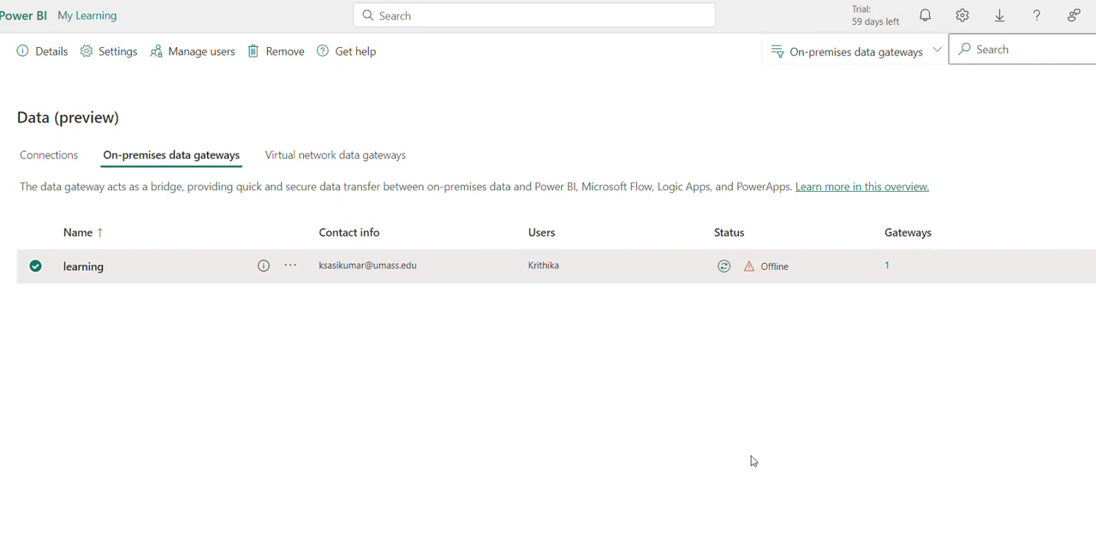